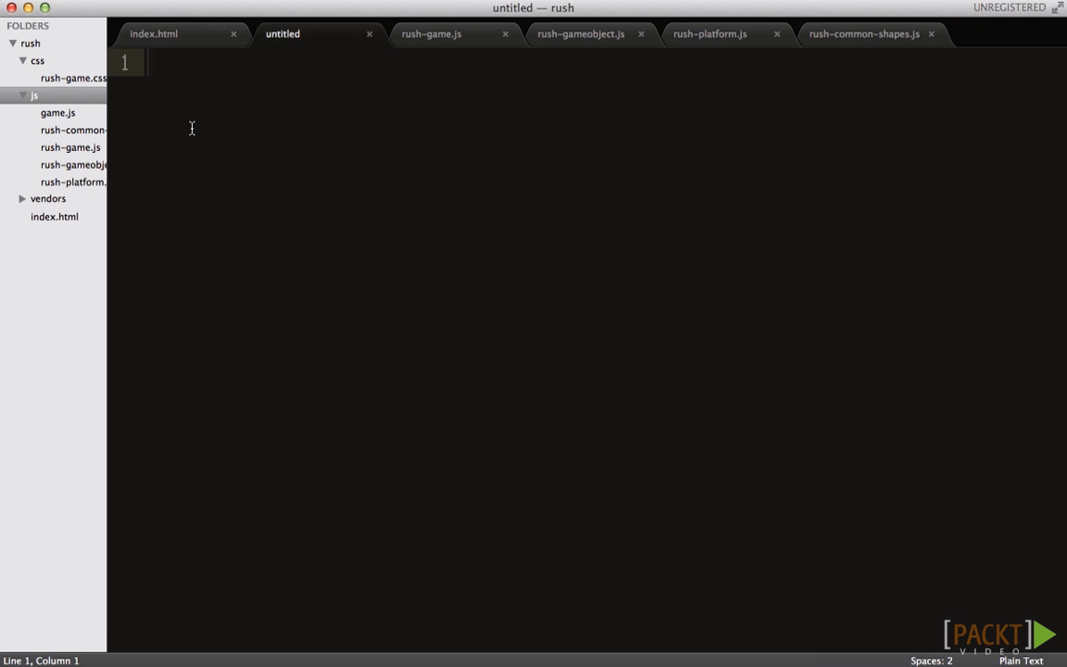
- Save the untitled file as rush-movable-gameobject.js in the js folder
key(cmd+s)
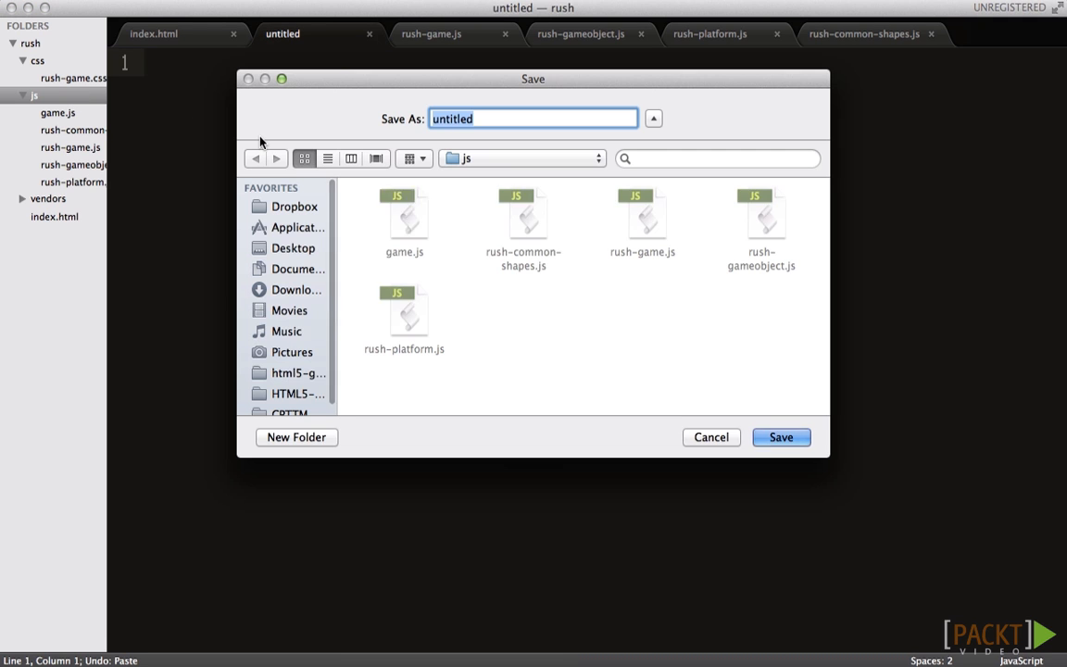
text(rush-)
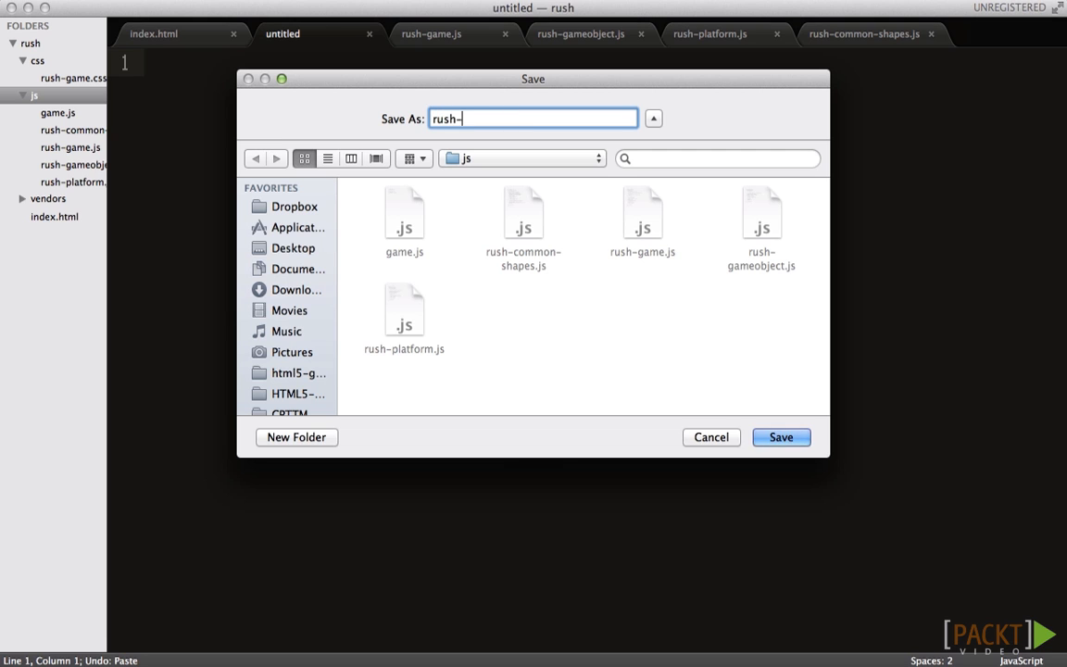
text(movable-gameobjec)
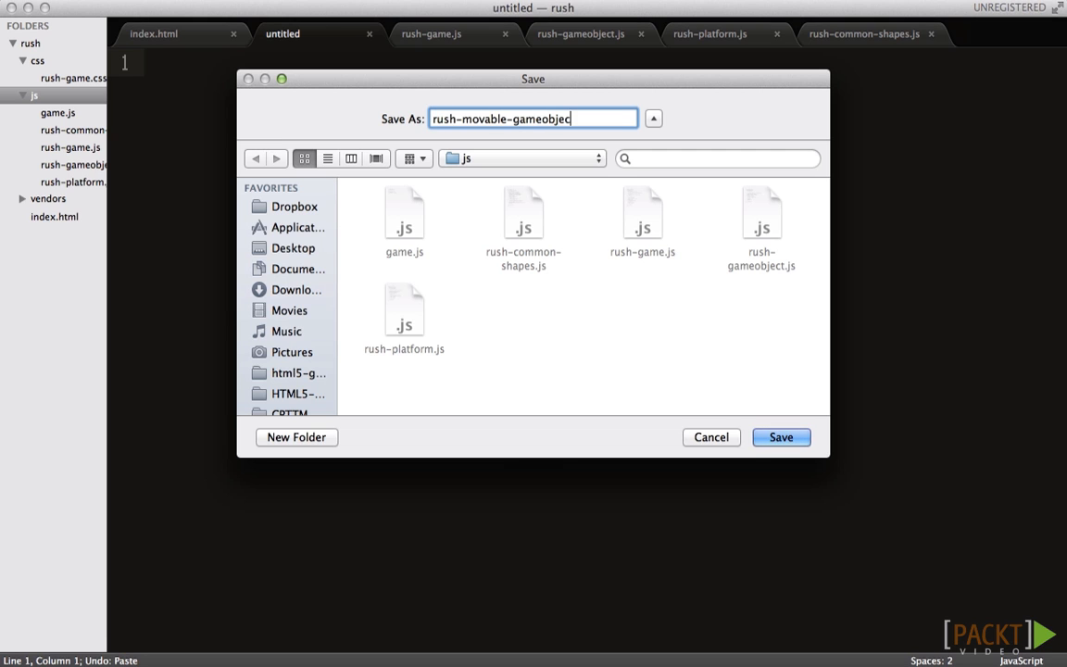
text(.js)
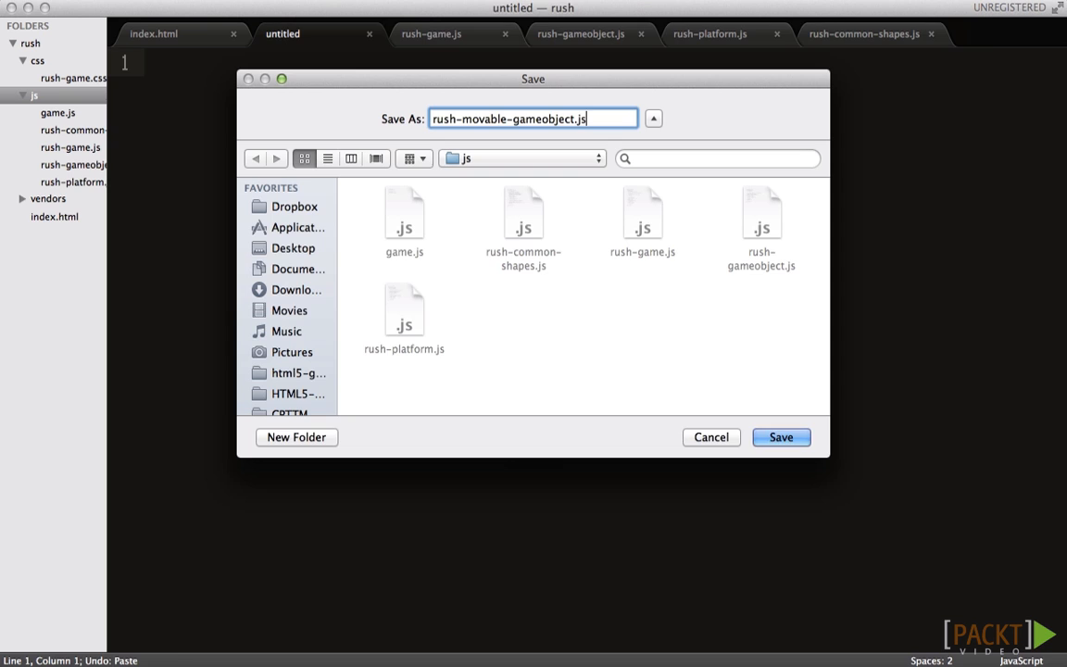
click(779, 436)
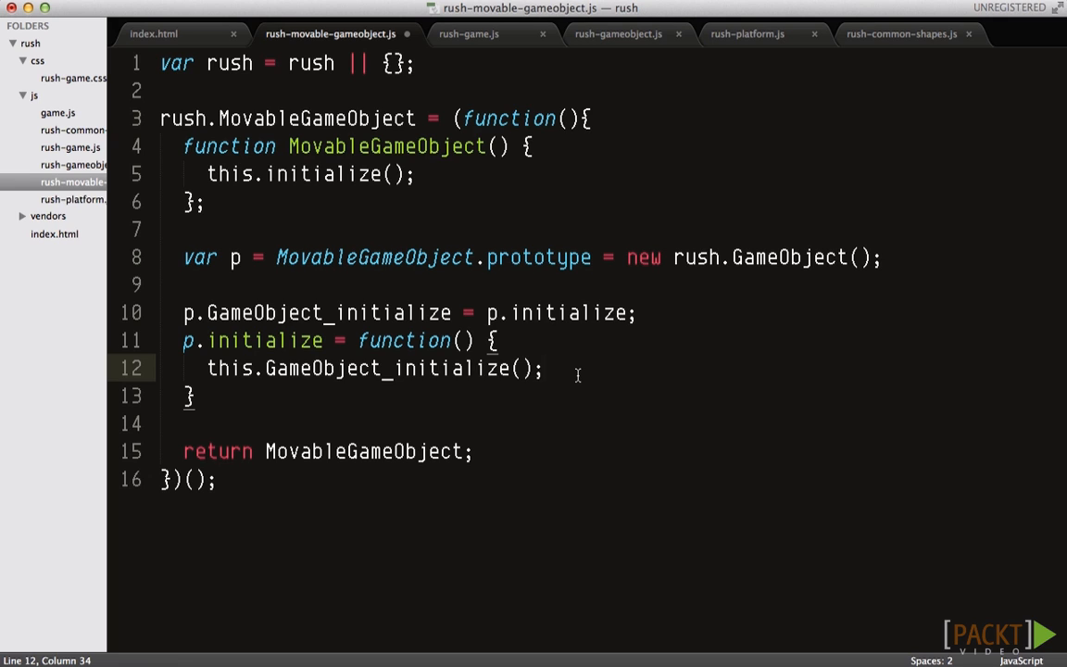
- Add a 'TODO: moving logic later, such as gravity' comment inside initialize and save
text(// movin)
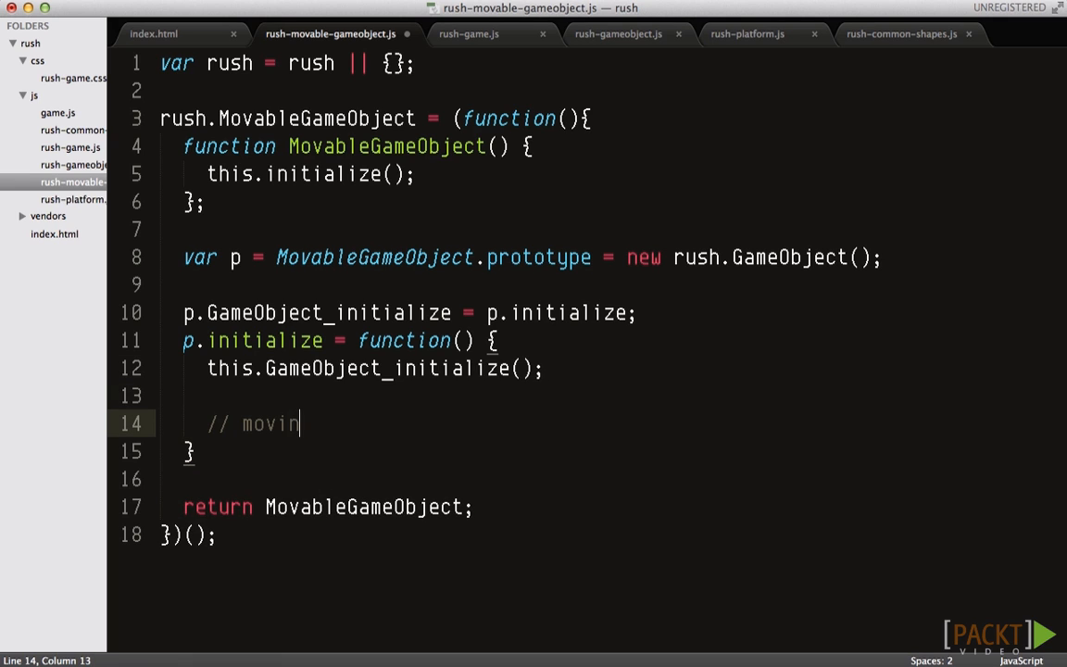
text(TODO: moving logic later, such as gravity, velocity.)
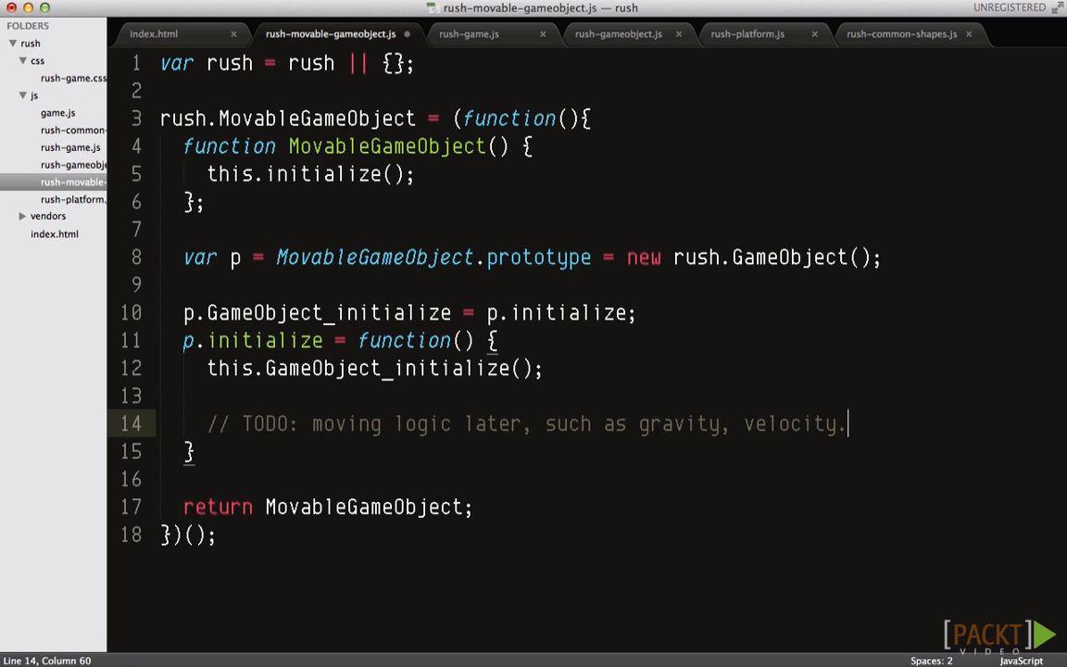
key(cmd+s)
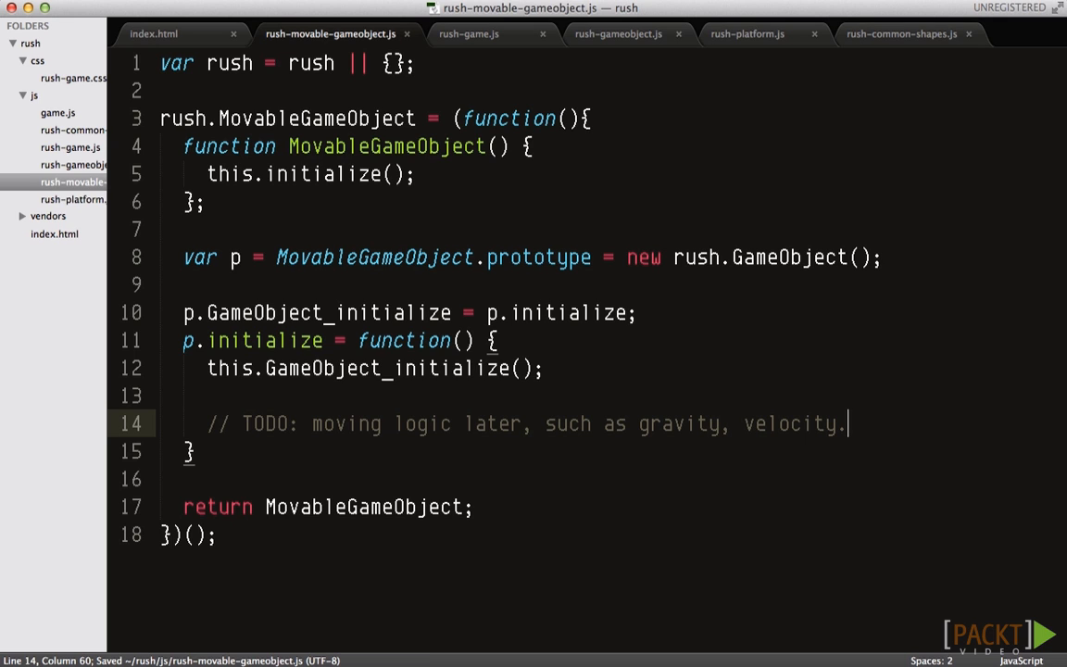
mouse_move(74, 372)
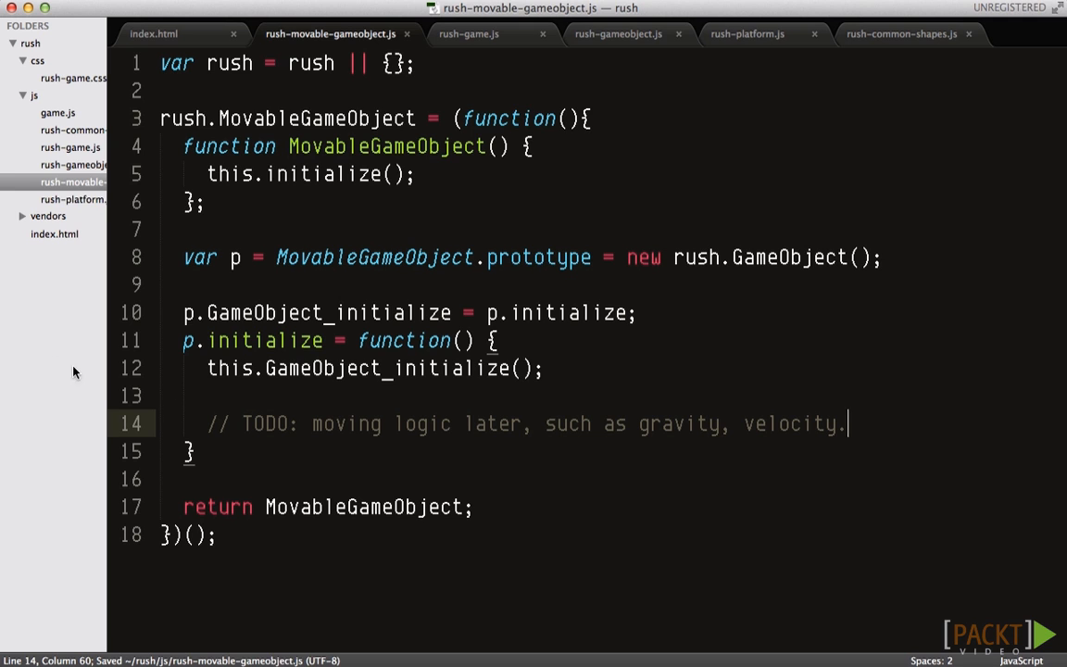
right_click(35, 95)
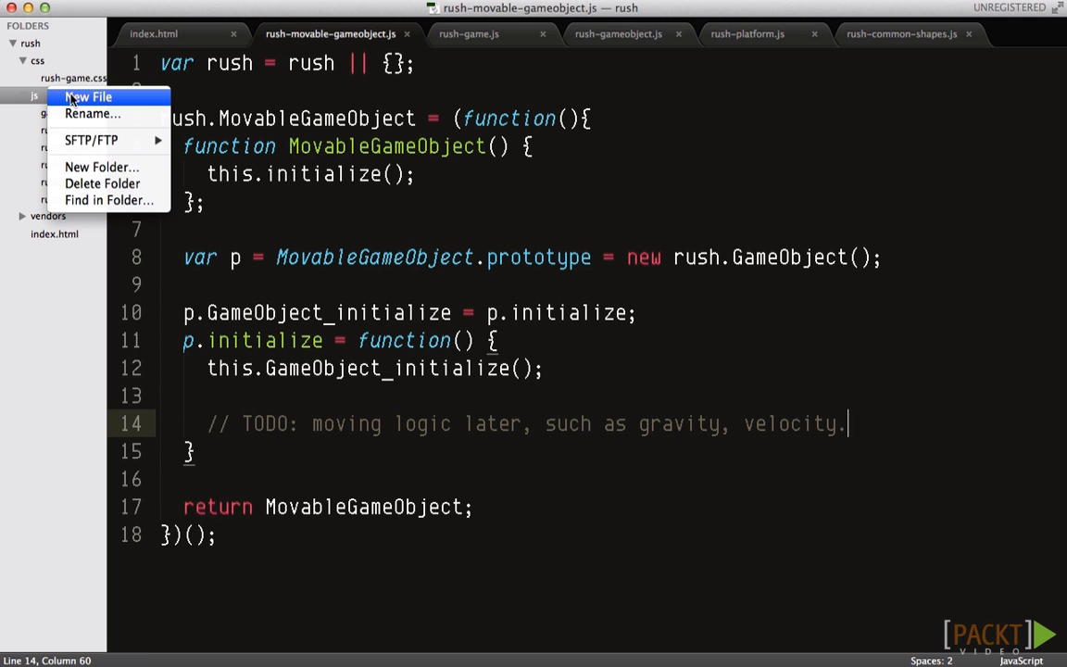
- Create a new file in the js folder and save it as rush-hero.js
click(89, 96)
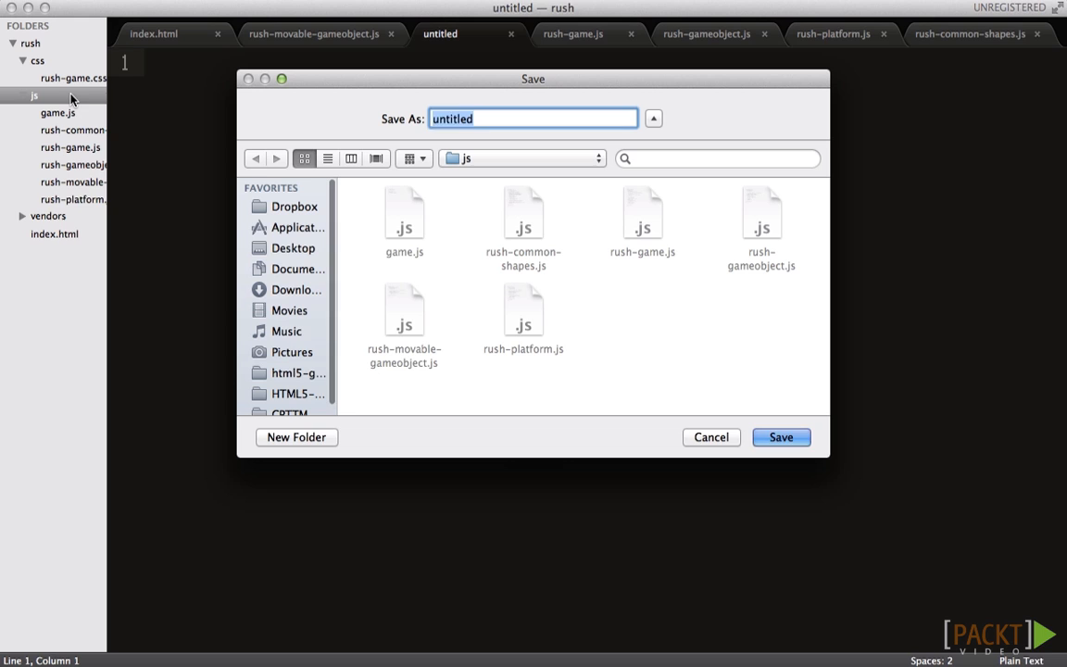
text(rush-hero.js)
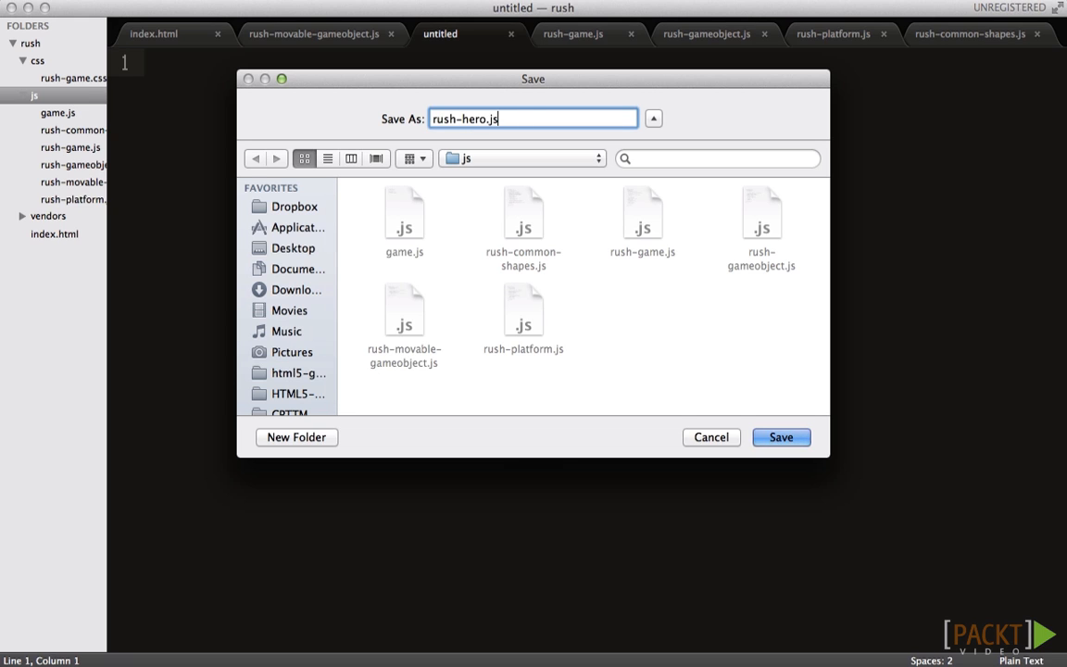
click(780, 436)
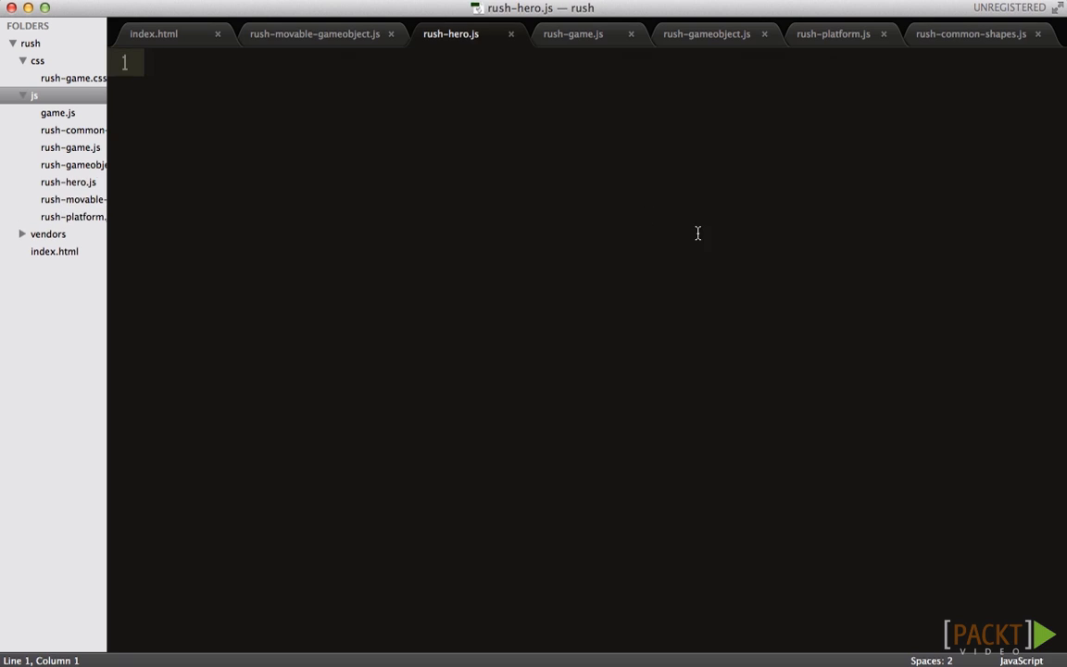
- Write the Hero class with category 'hero', width 10, height 16 and a green rectangle
click(68, 181)
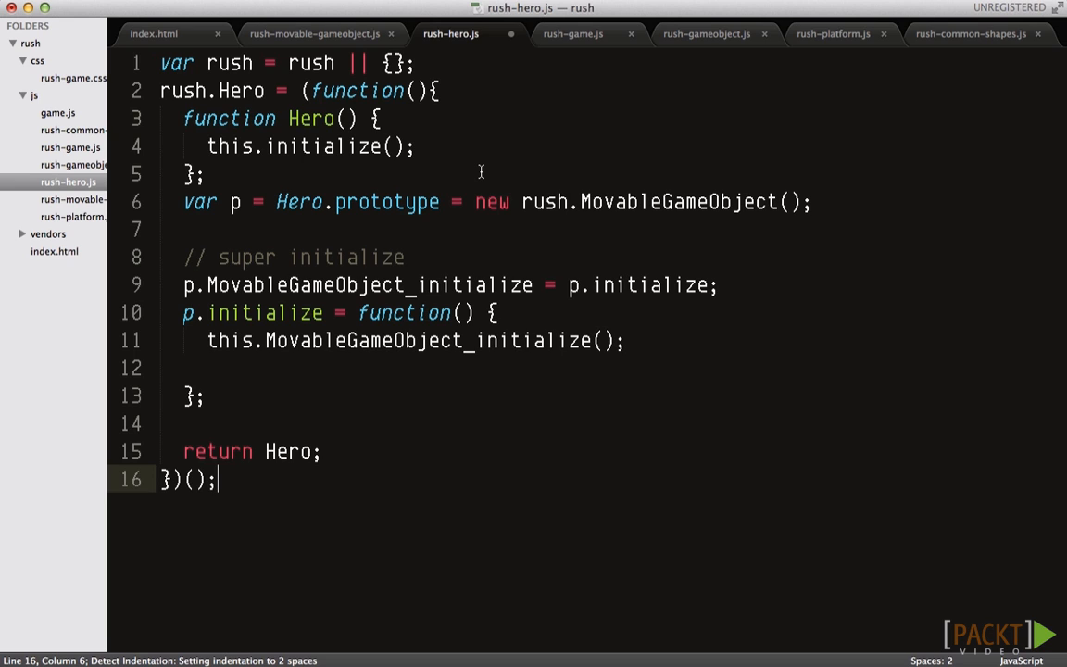
mouse_move(563, 359)
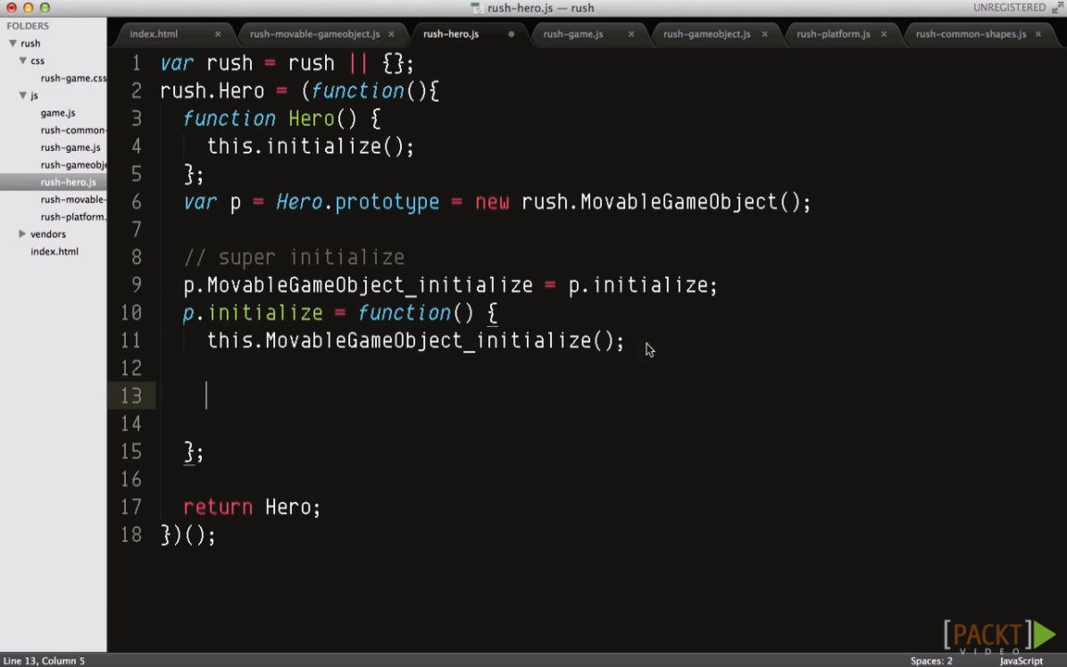
text(this.category = 'hero';)
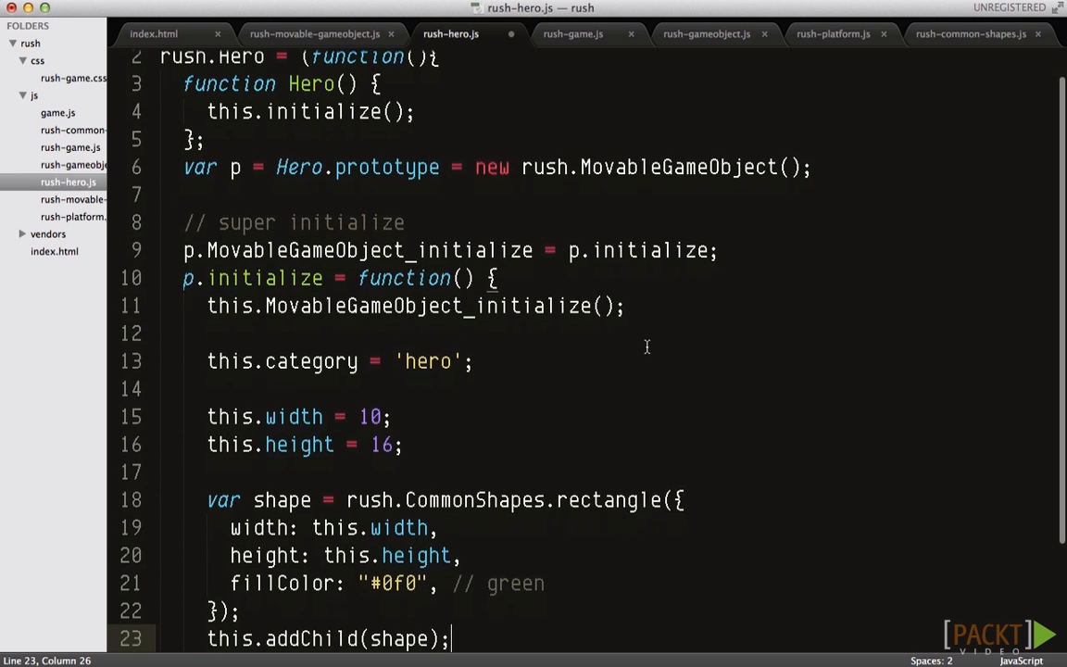
- Place the hero's regX/regY registration point mid-feet and save rush-hero.js
scroll(down, 3)
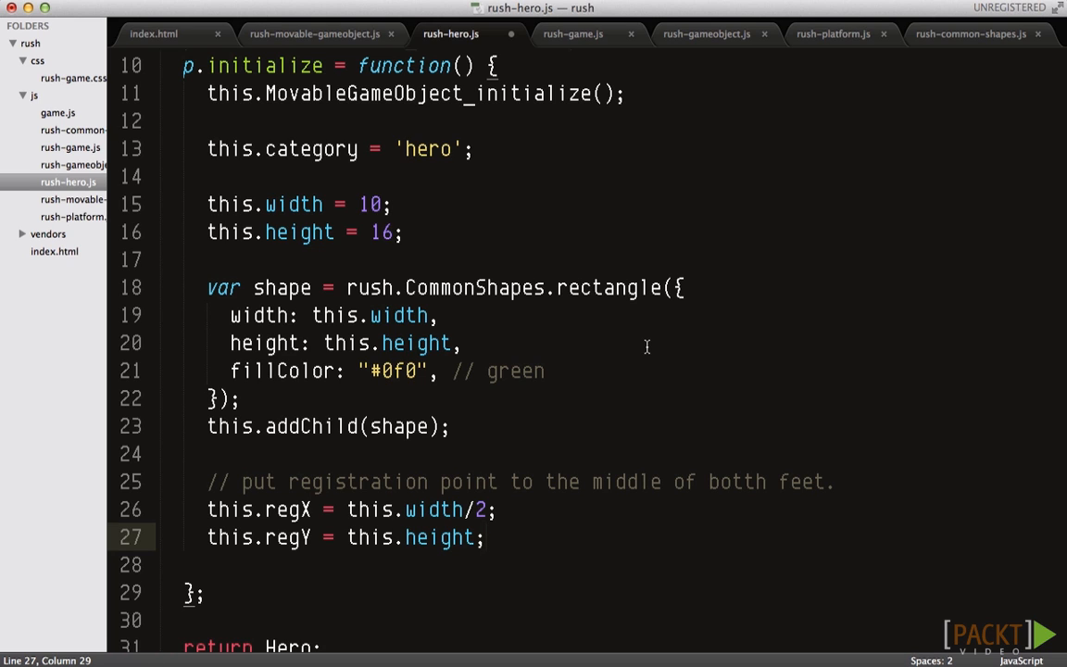
key(cmd+s)
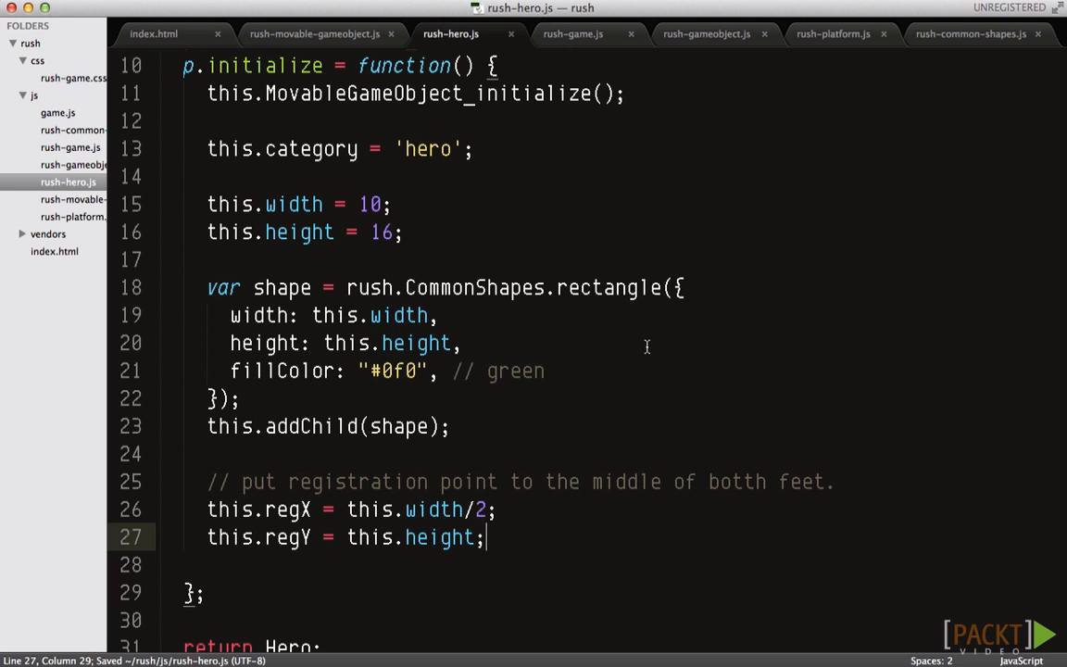
click(572, 35)
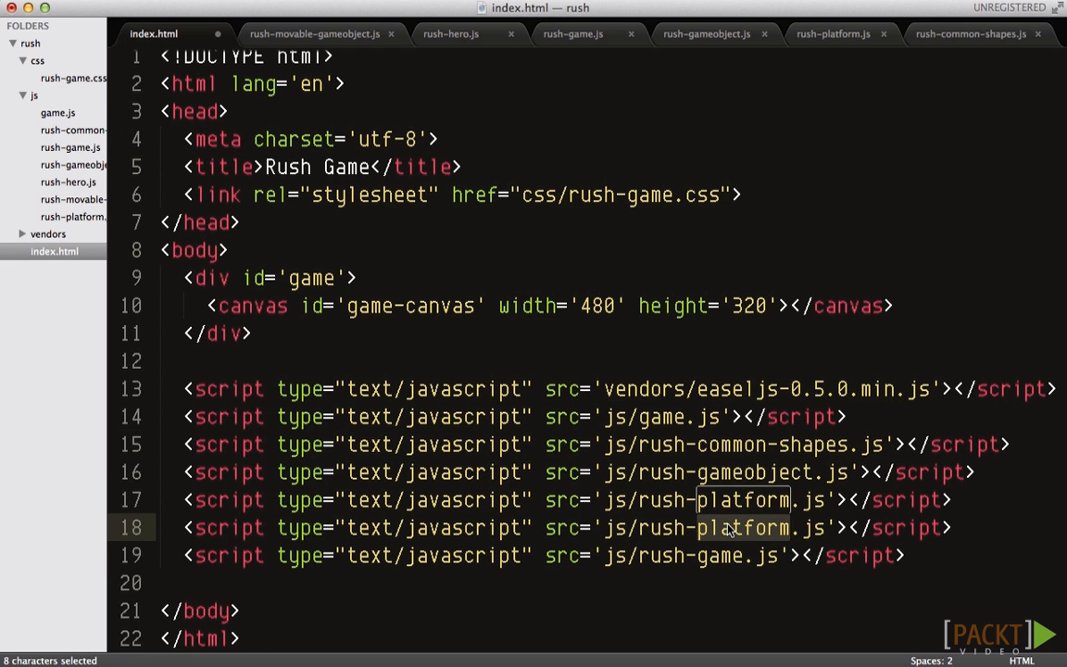
- Rename the duplicated platform script src toward js/rush-movable-gameobject.js in index.html
text(rush-movable-game)
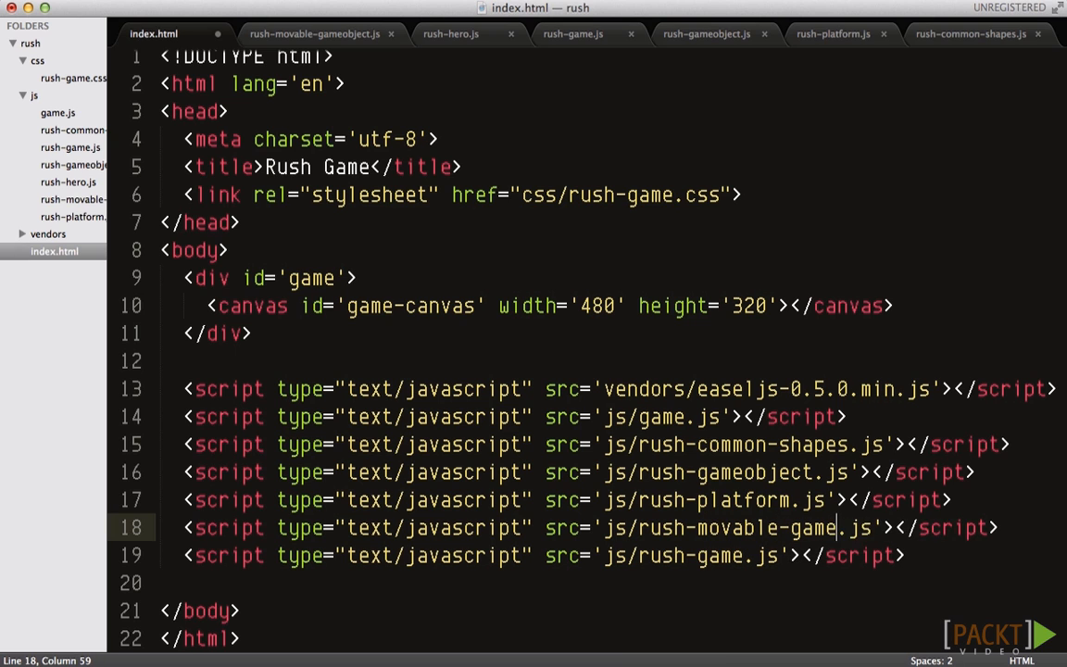